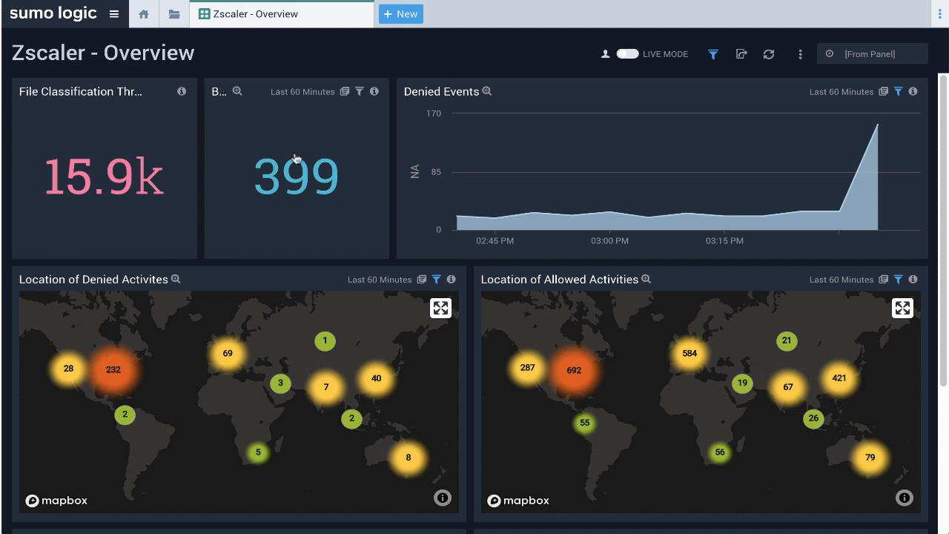
mouse_move(293, 148)
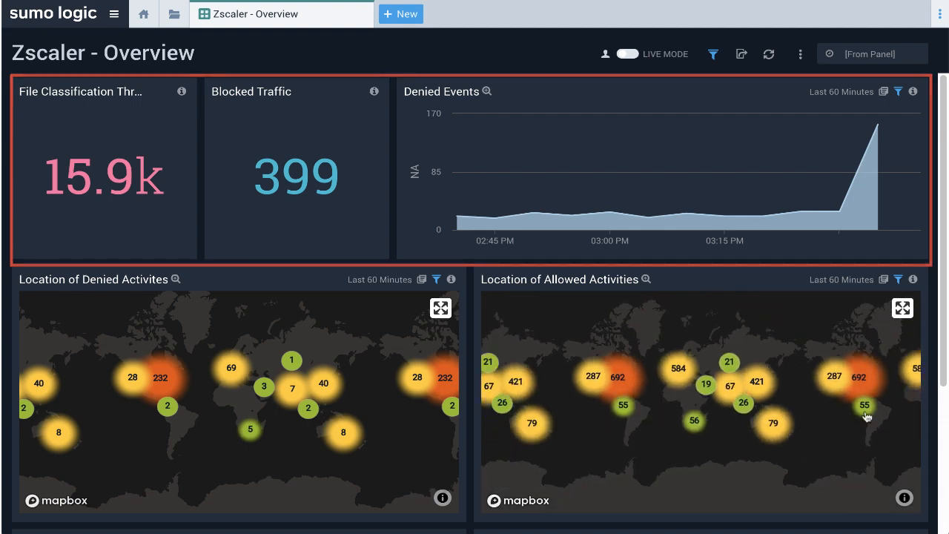
- Review the Blocked Traffic panels: blocked event outliers, user outliers, policy violations and top blocked URLs
scroll("down", 3)
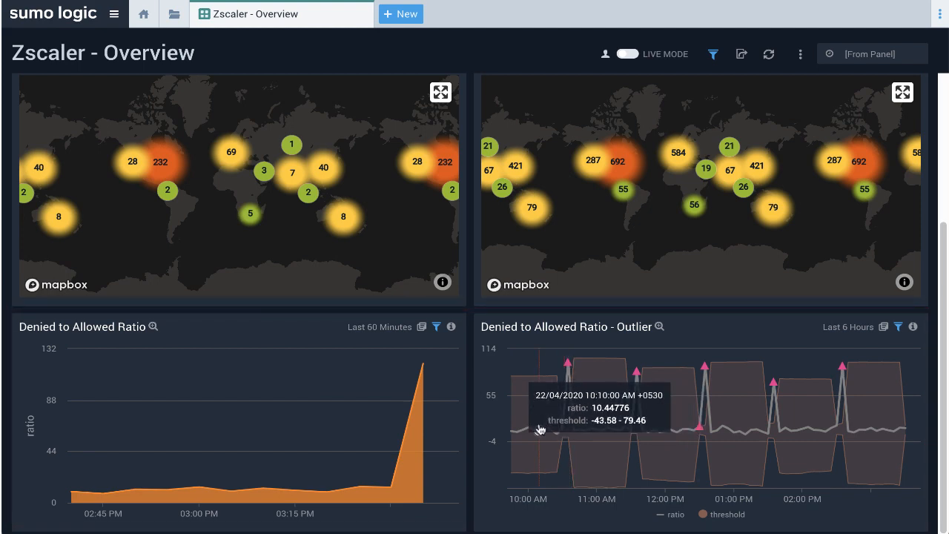
left_click(451, 14)
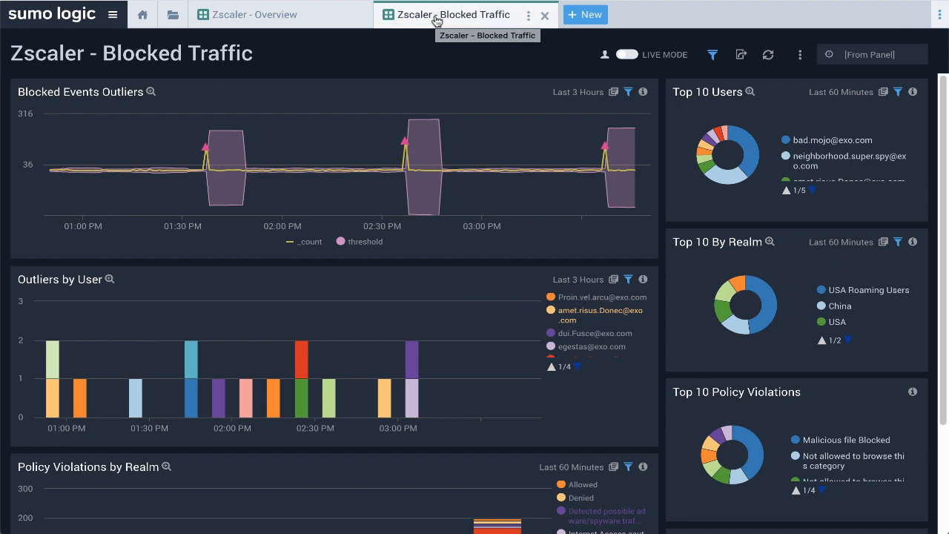
mouse_move(439, 26)
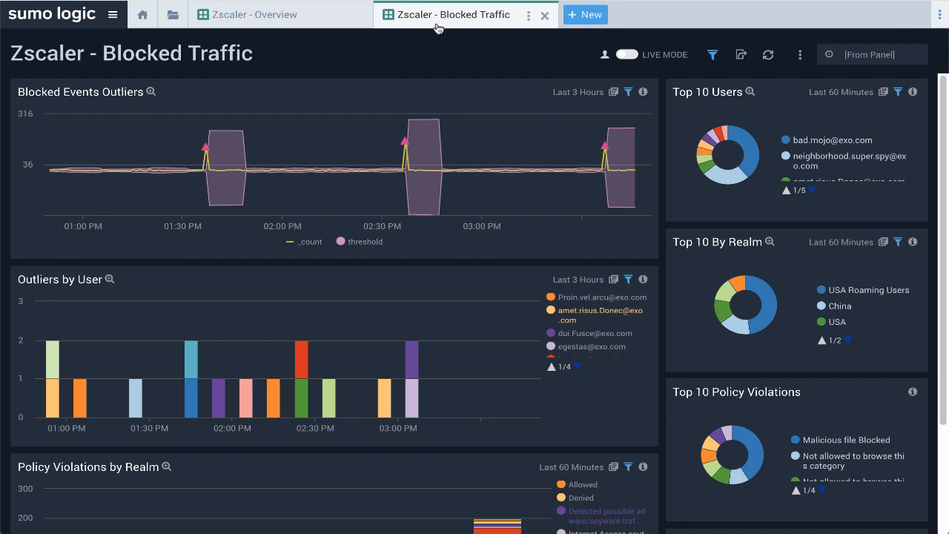
mouse_move(362, 173)
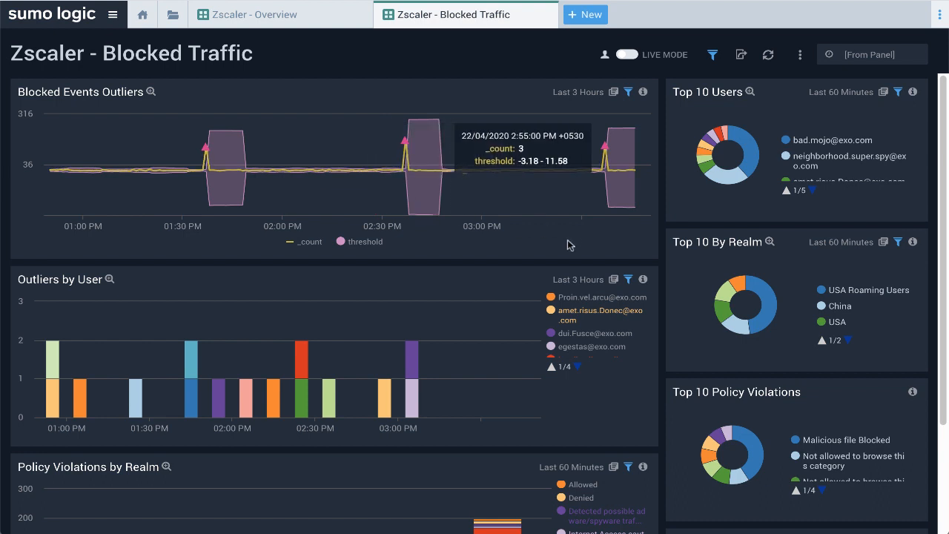
mouse_move(570, 244)
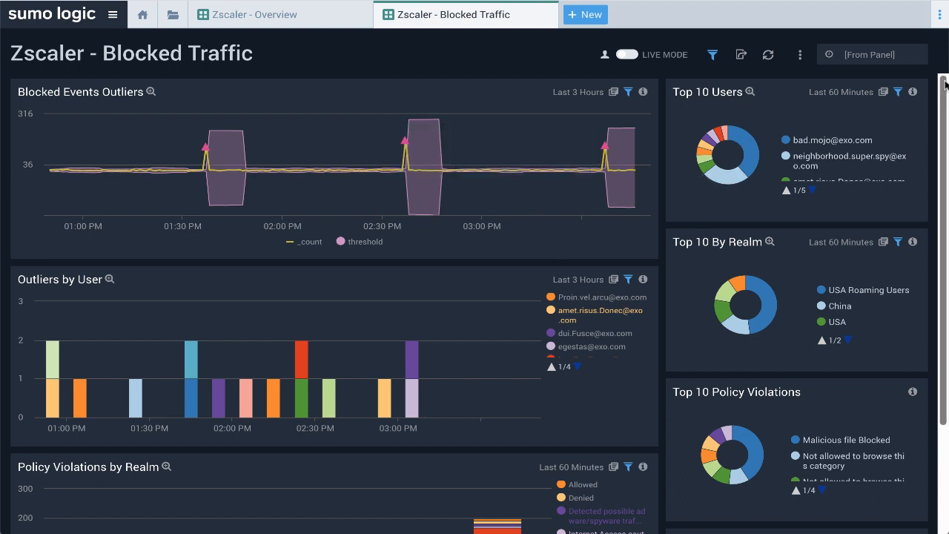
mouse_move(944, 84)
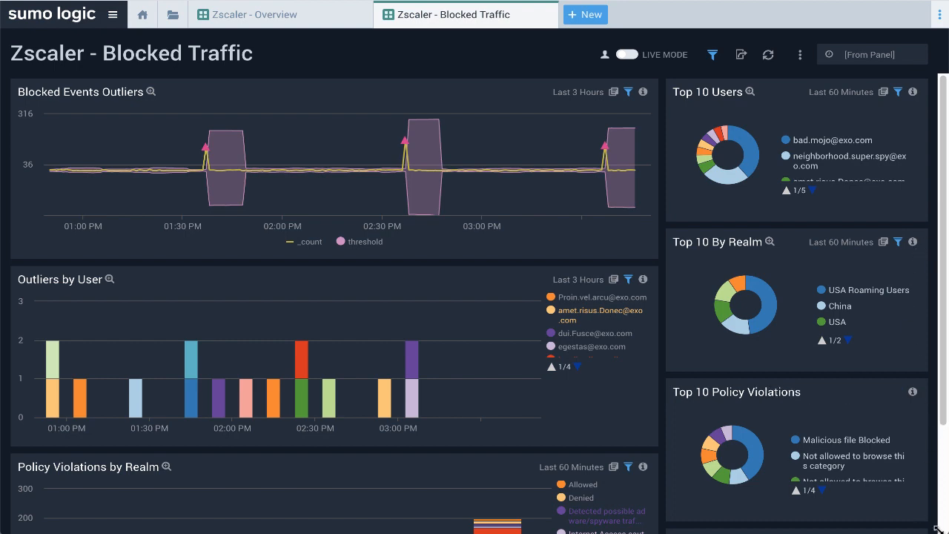
scroll("down", 3)
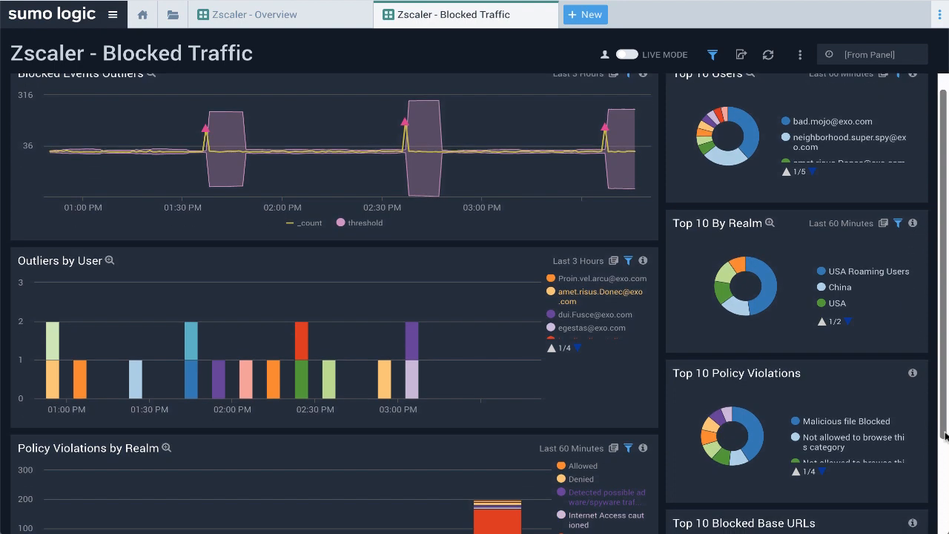
scroll("down", 3)
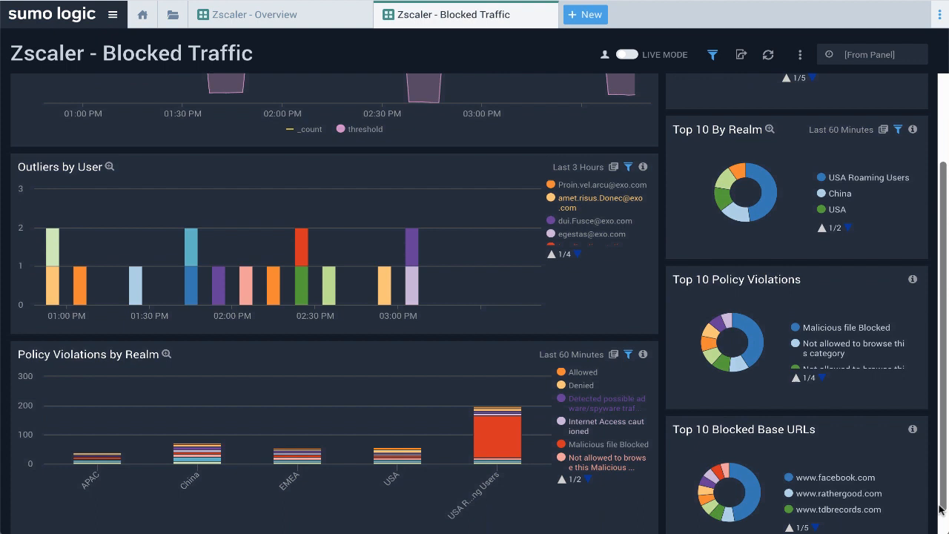
scroll("down", 3)
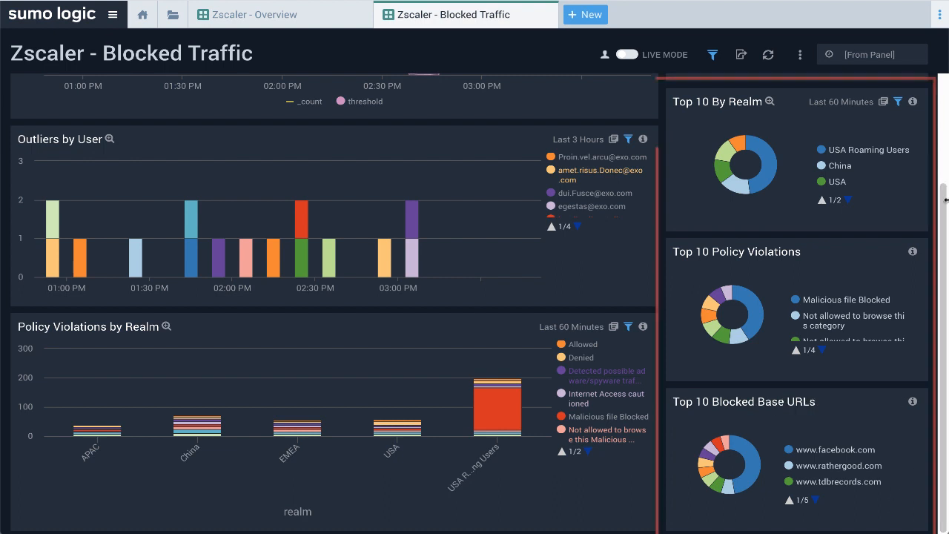
scroll("down", 3)
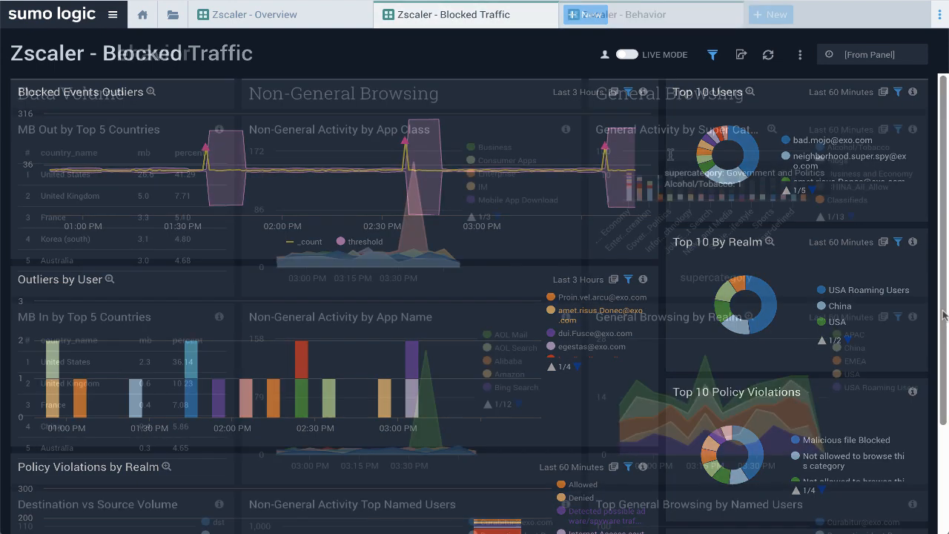
- Review the Behavior panels: data volume by country, non-general and general browsing activity
left_click(651, 14)
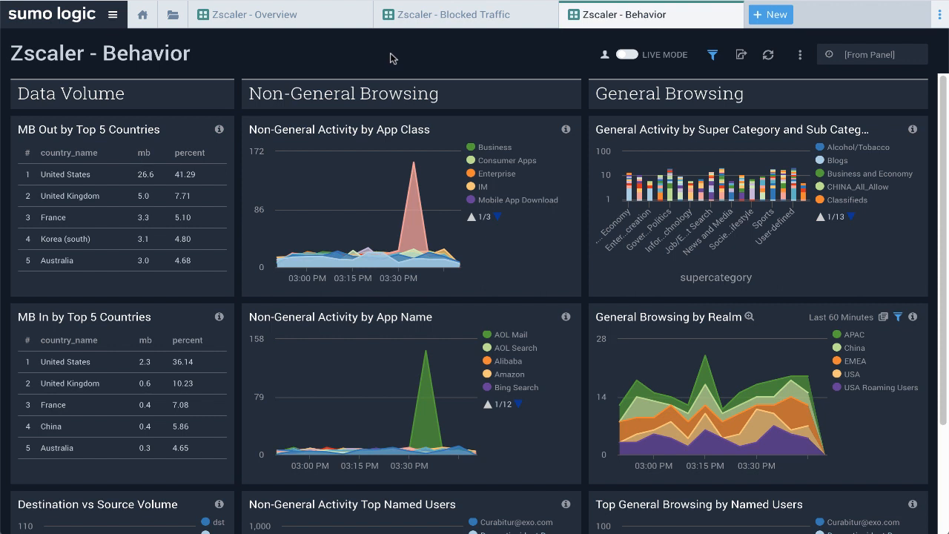
mouse_move(508, 63)
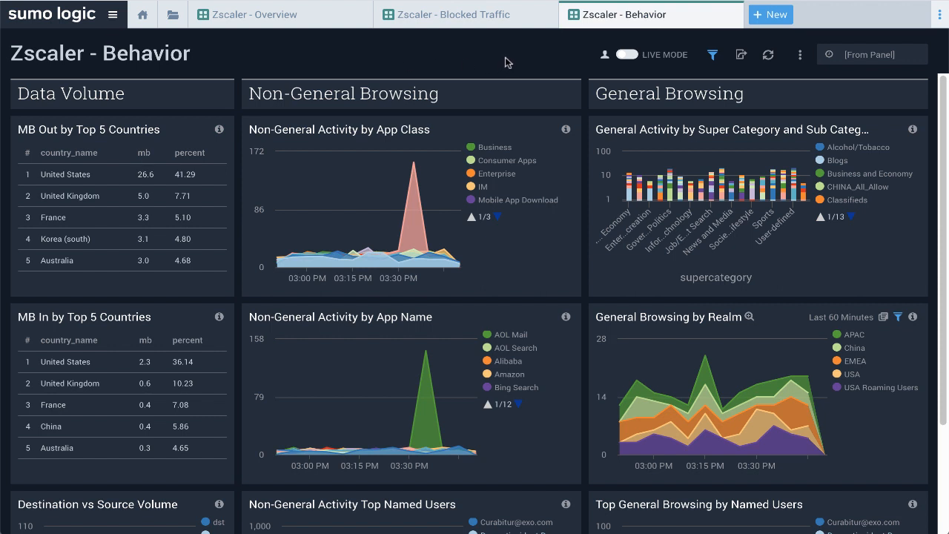
mouse_move(621, 116)
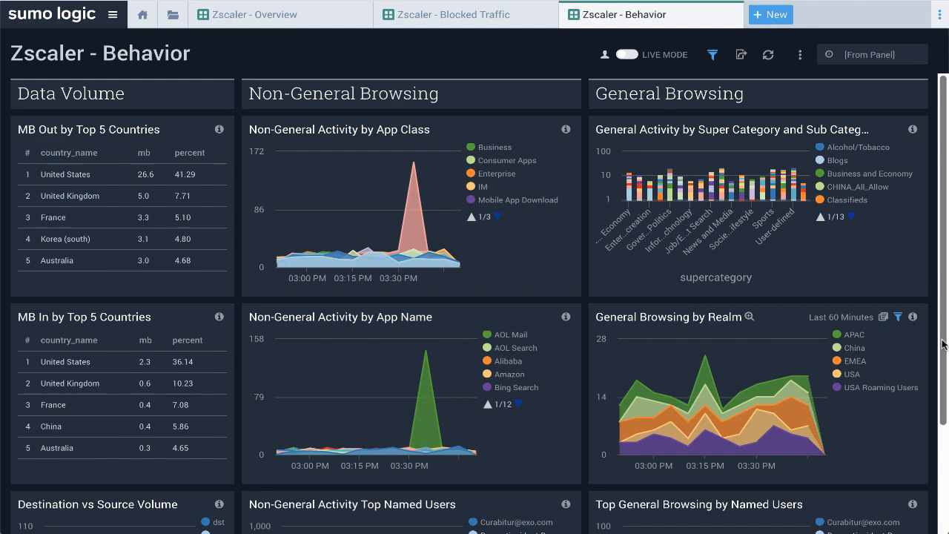
scroll("down", 3)
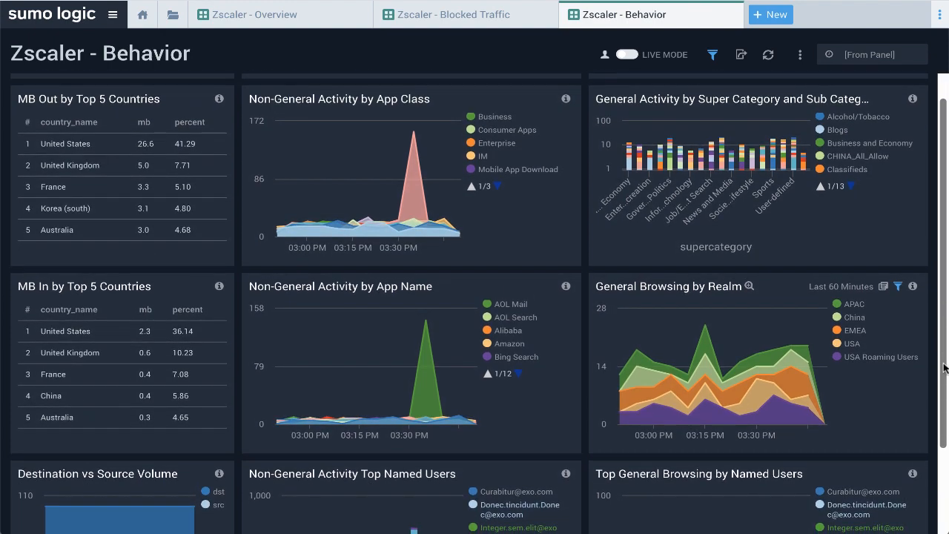
scroll("down", 3)
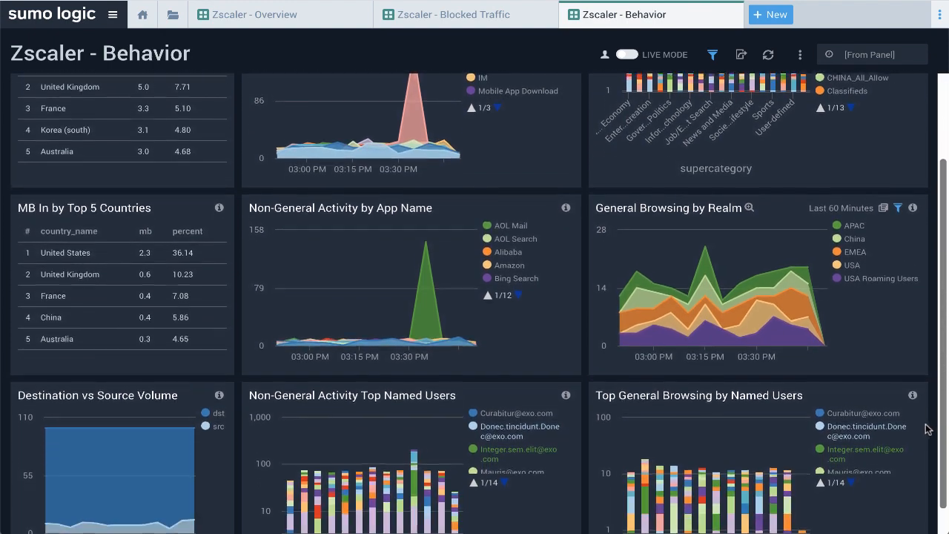
scroll("down", 3)
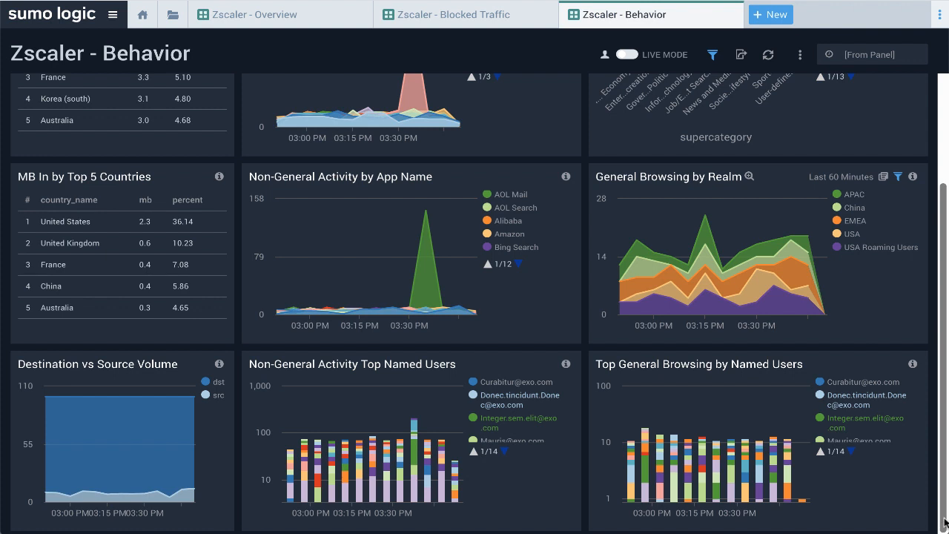
mouse_move(941, 523)
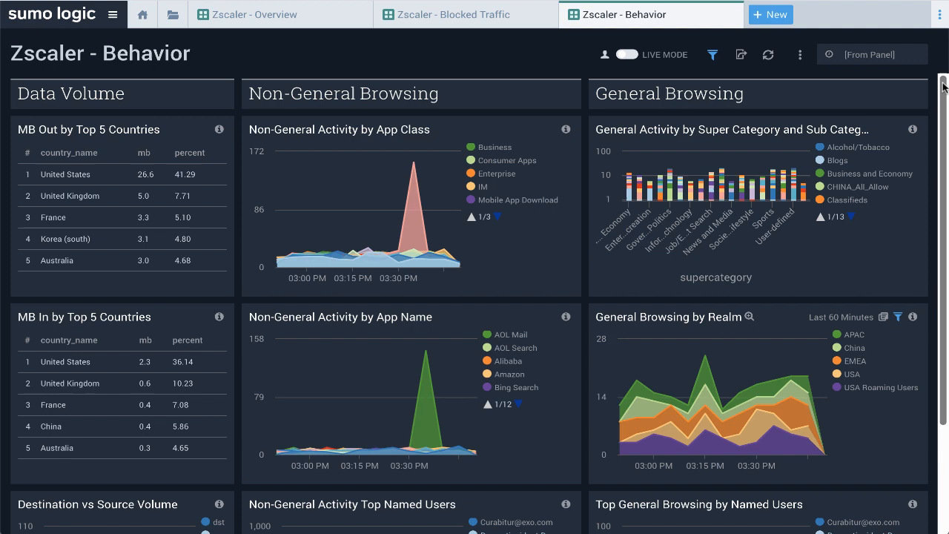
- Review the File Classification Activity panels, including Threats by File Class
left_click(808, 14)
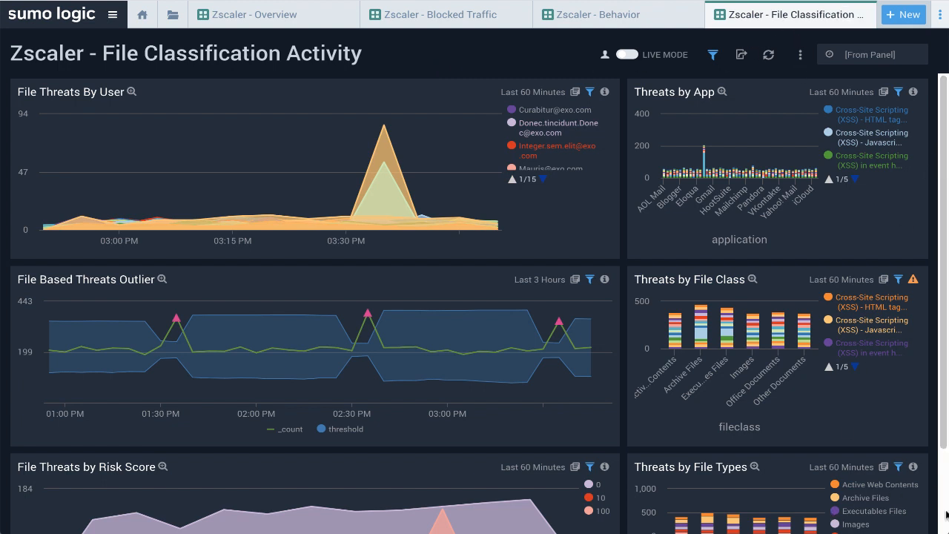
scroll("down", 3)
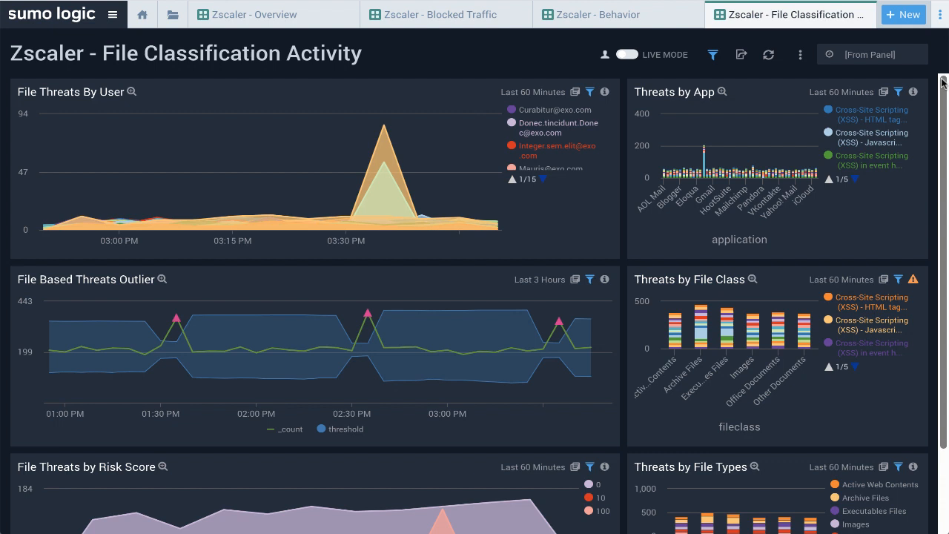
mouse_move(760, 158)
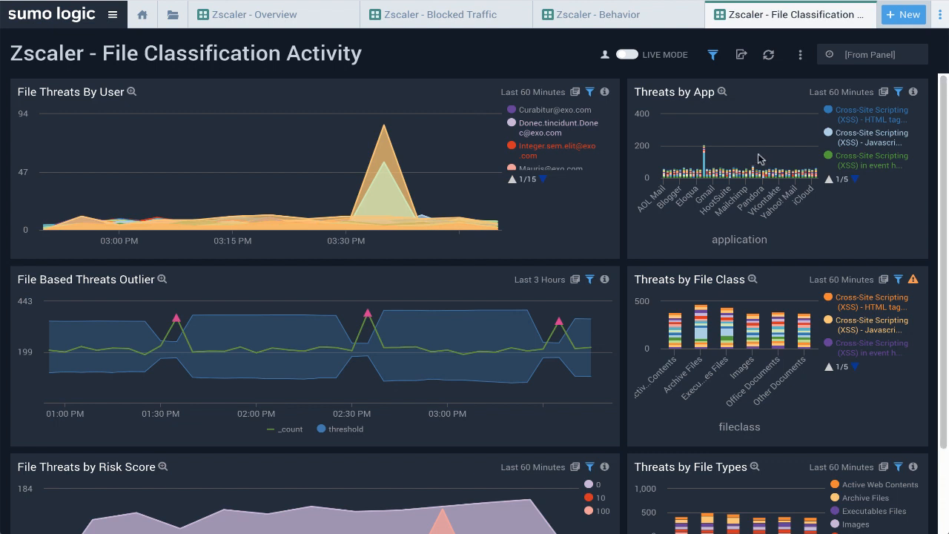
mouse_move(776, 222)
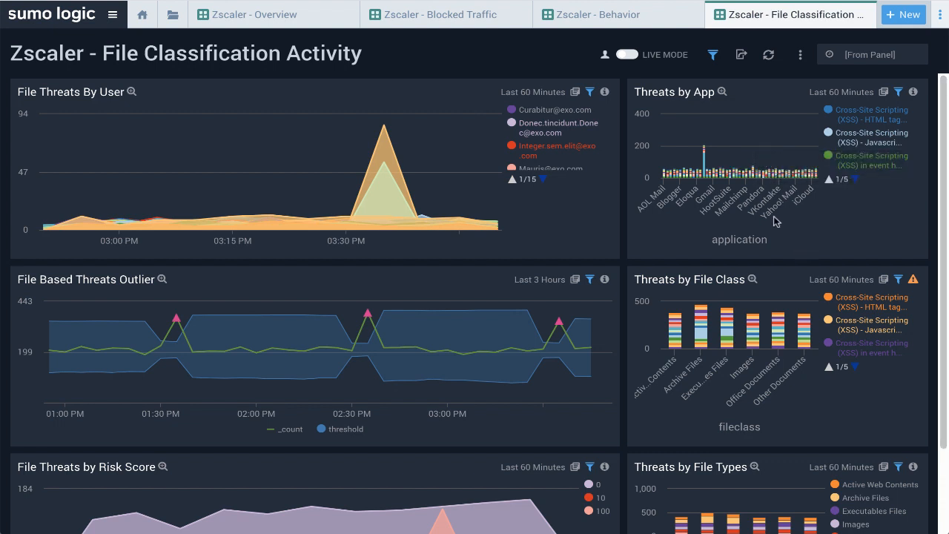
mouse_move(725, 343)
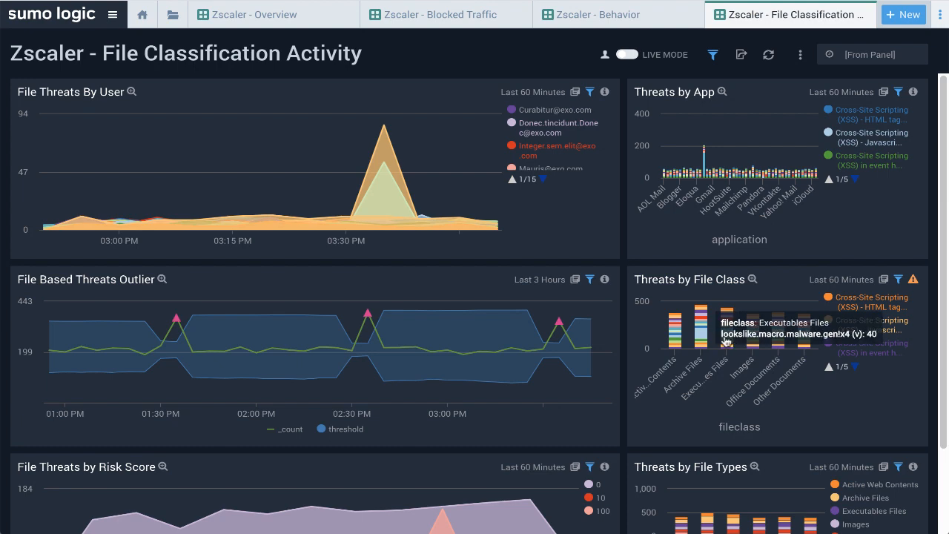
mouse_move(697, 330)
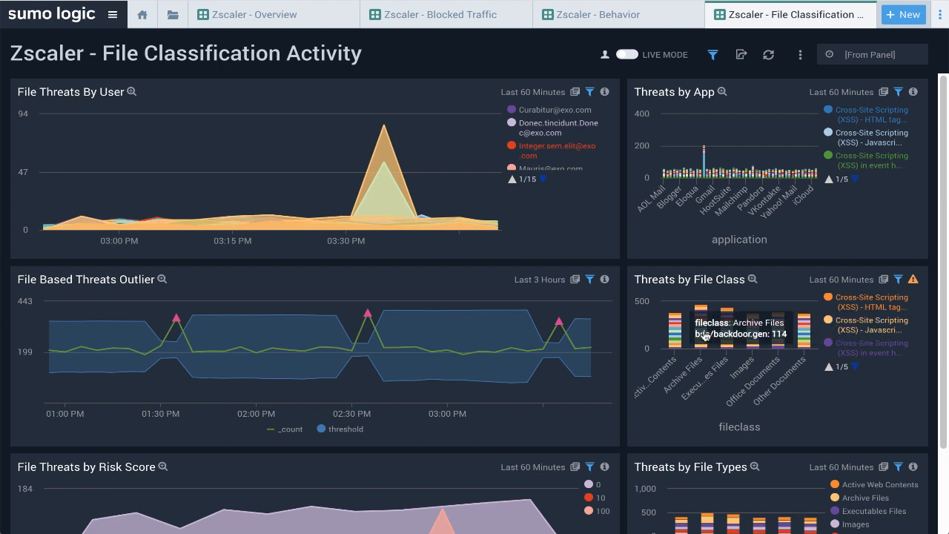
scroll("down", 3)
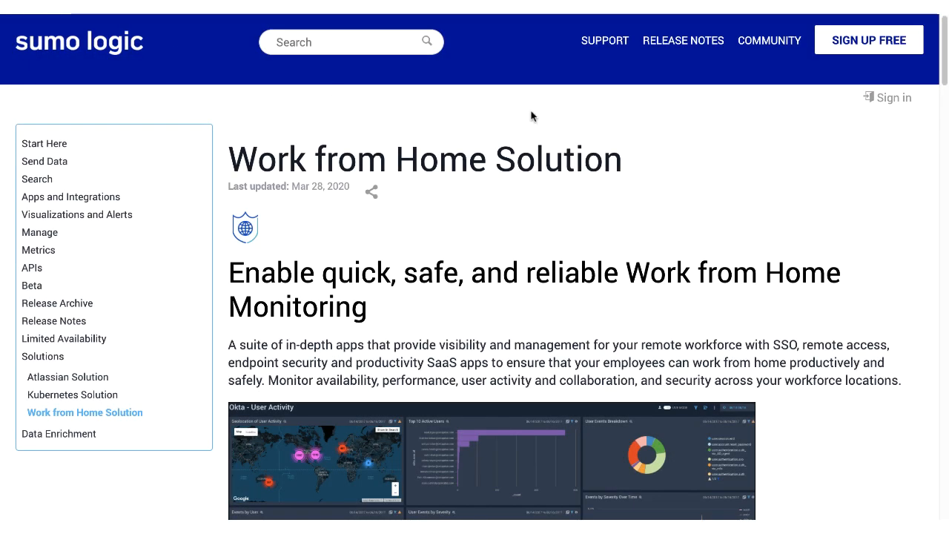
- Skim the Work from Home Solution page down to the collector-type table and back to the top
scroll("down", 3)
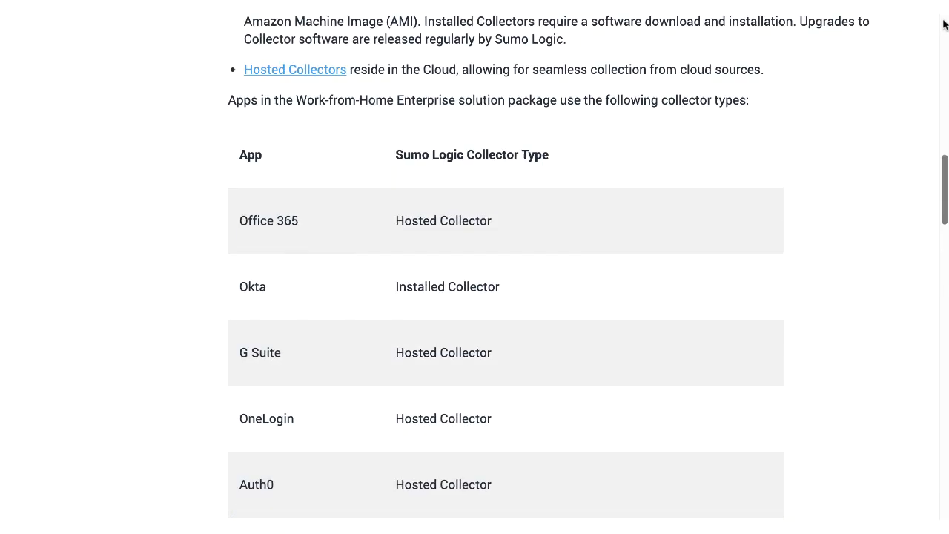
scroll("up", 3)
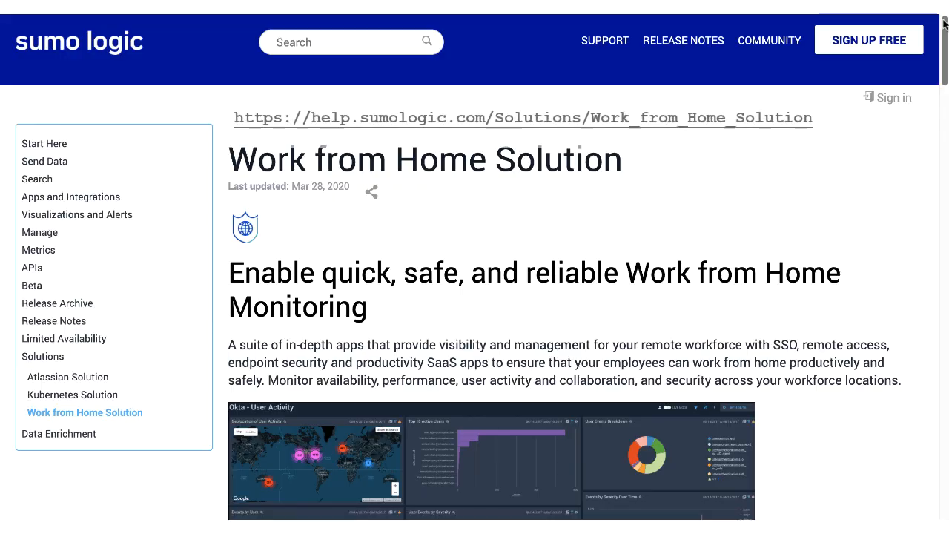